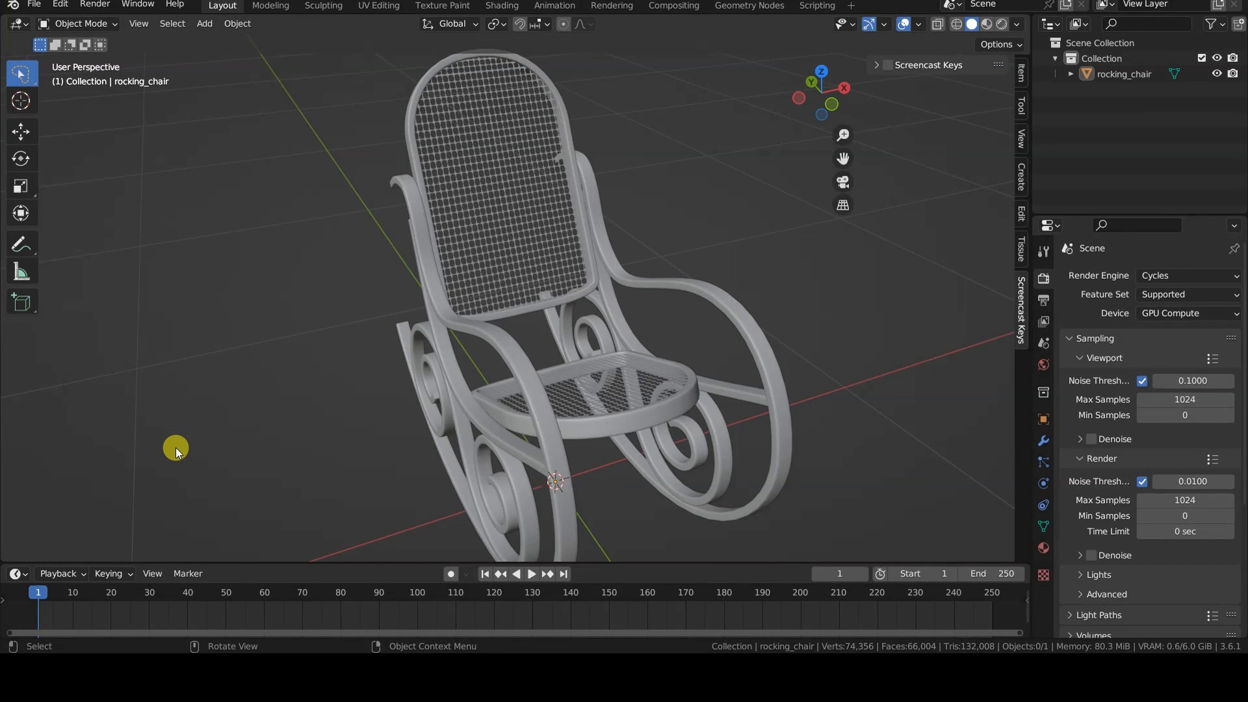
Select the rocking_chair object and zoom in on its woven seat
click(569, 398)
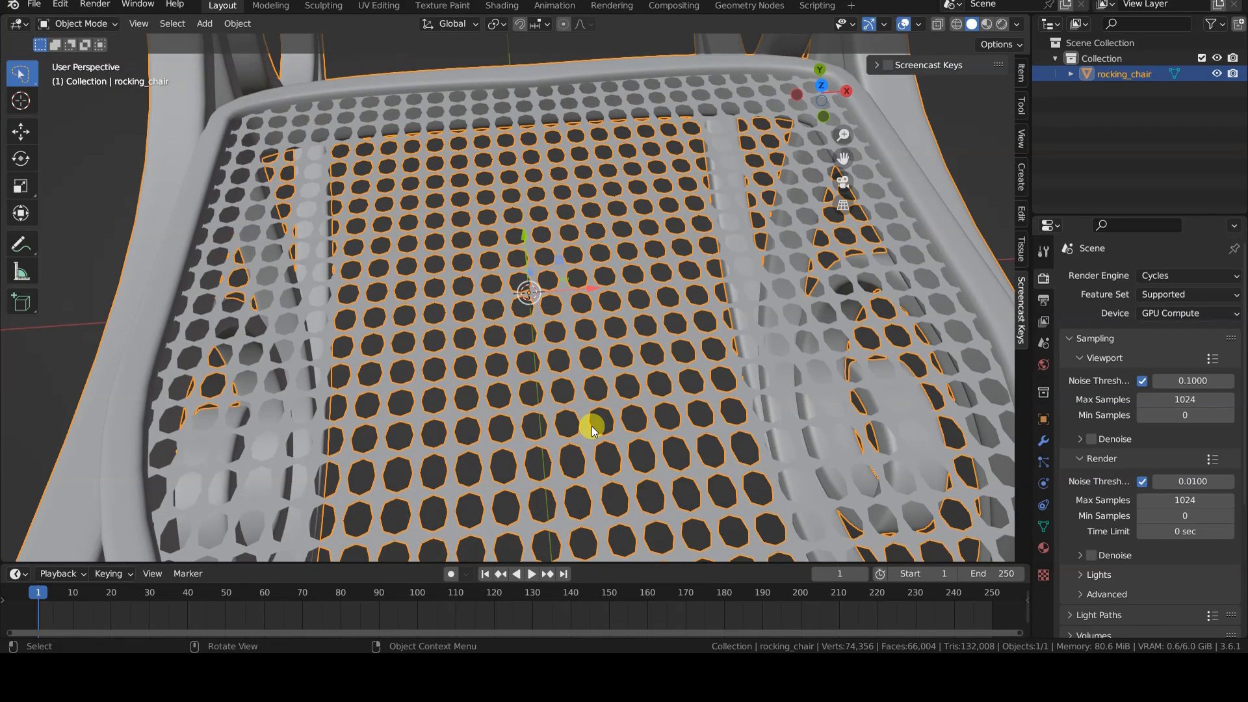
mouse_move(579, 427)
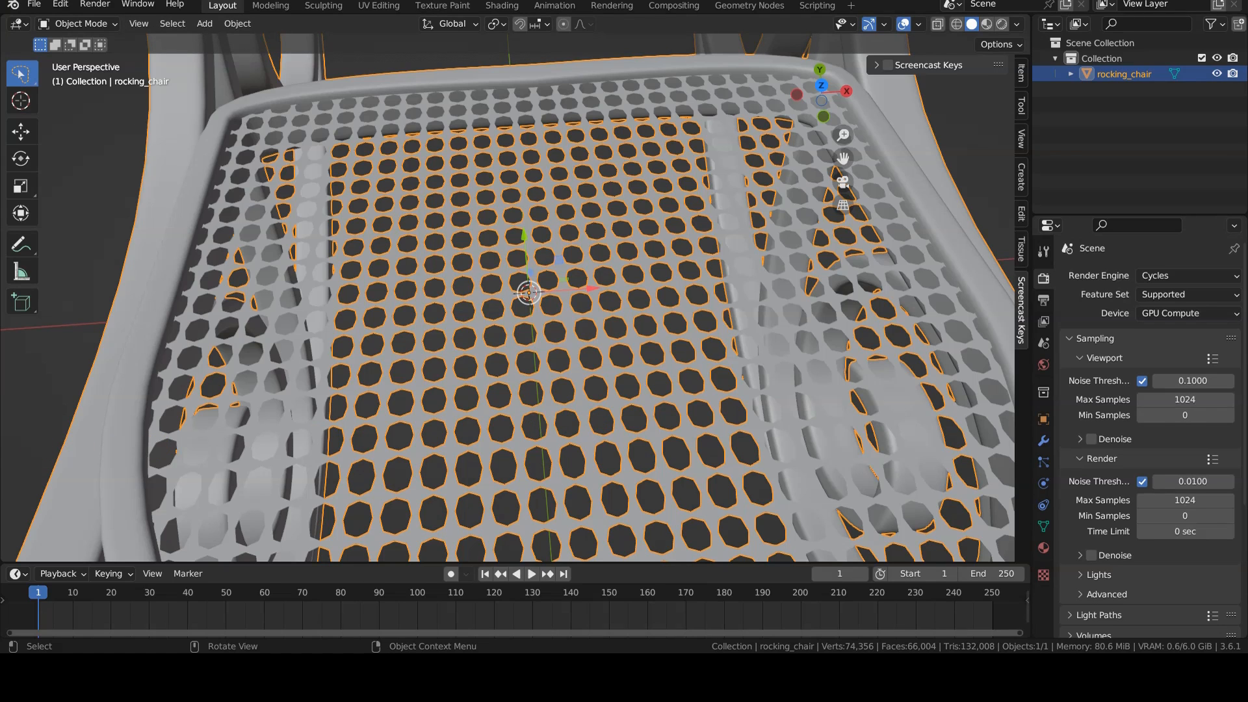
click(886, 64)
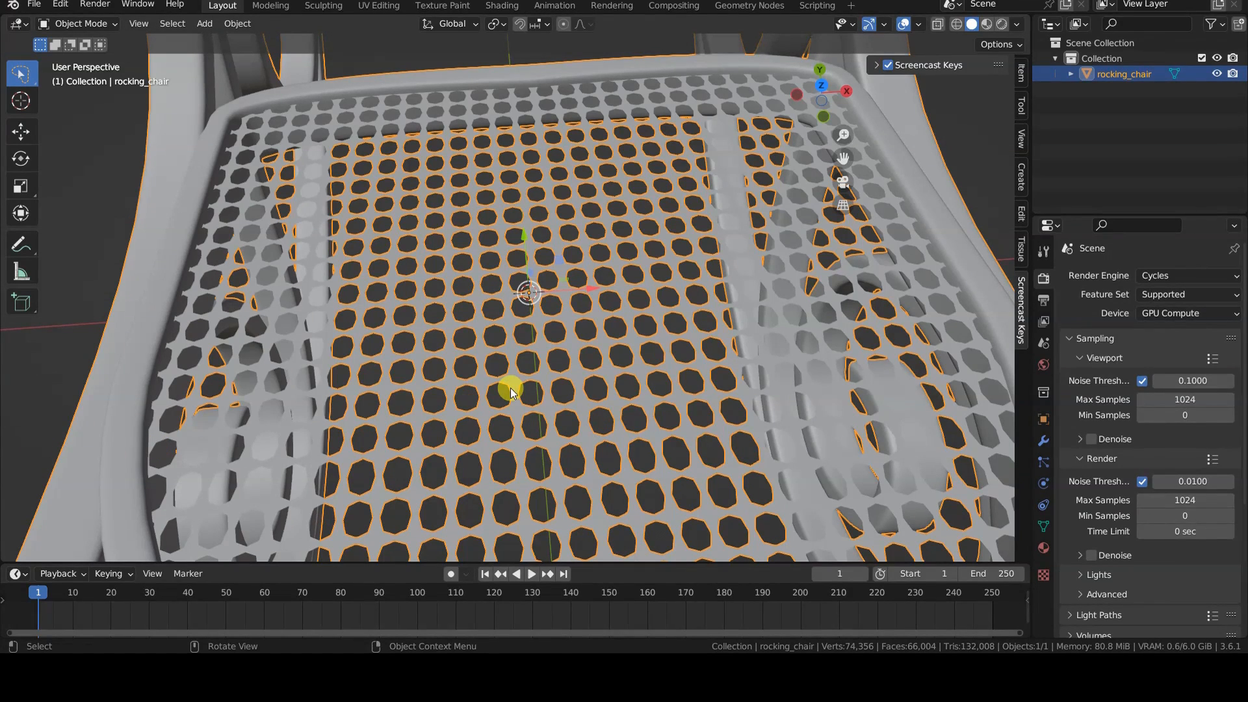
Enter edit mode and hide everything except the seat mesh
key(Tab)
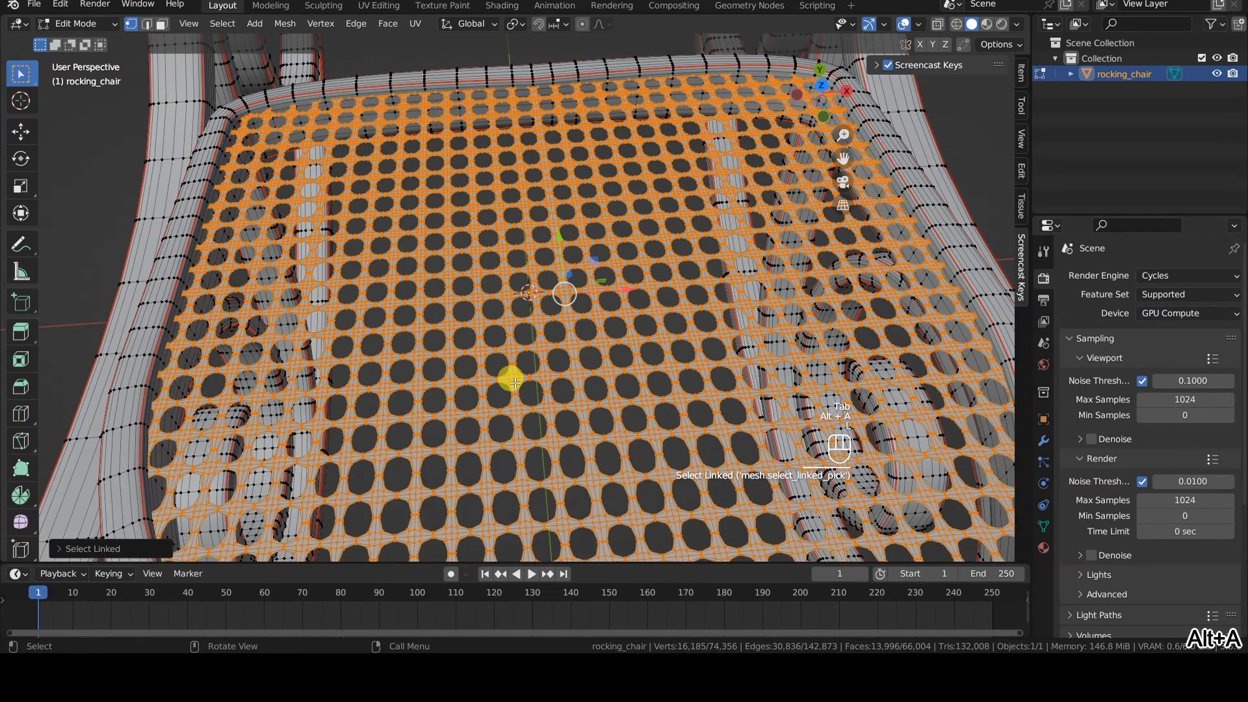
key(ctrl+i)
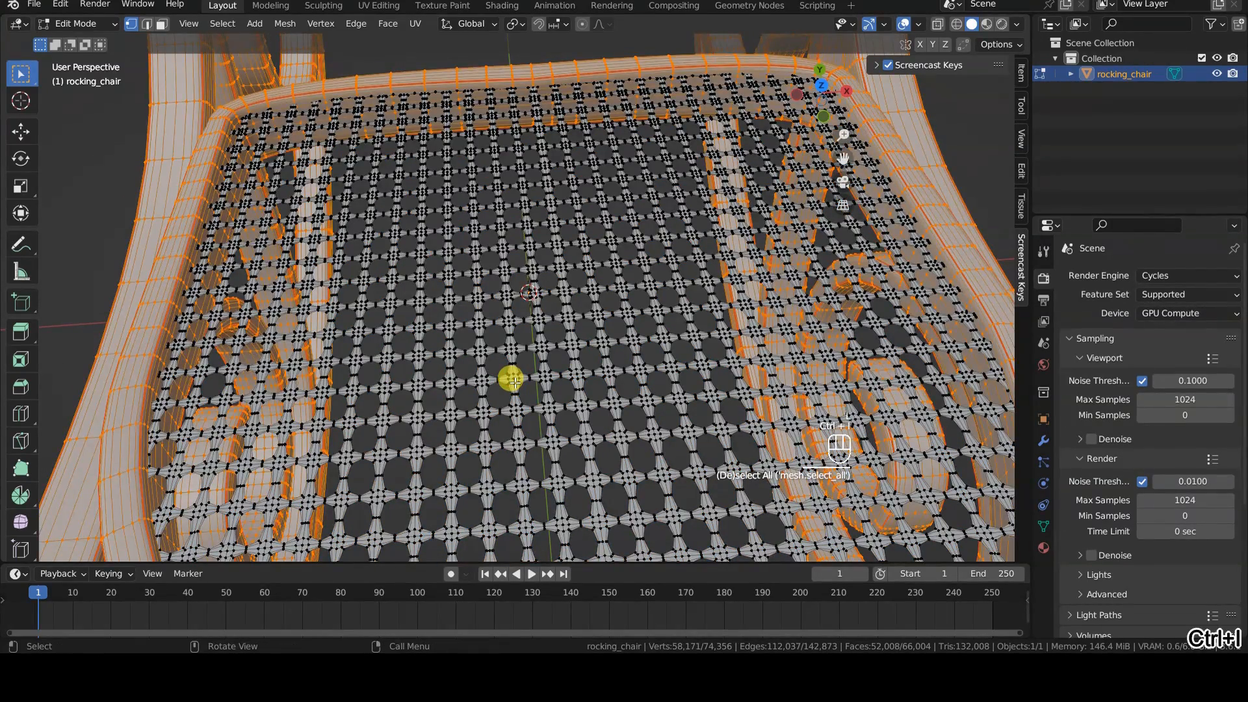
key(h)
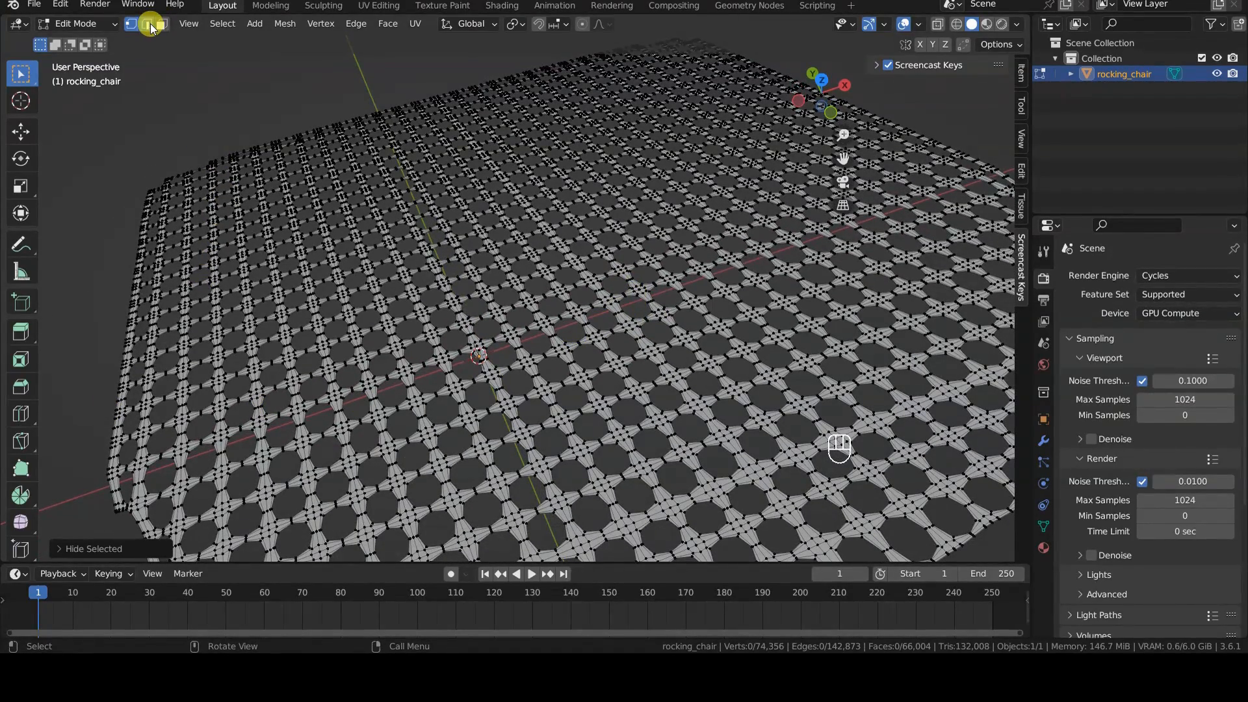
Select the seat's boundary hole loops and set the pivot to Individual Origins
key(a)
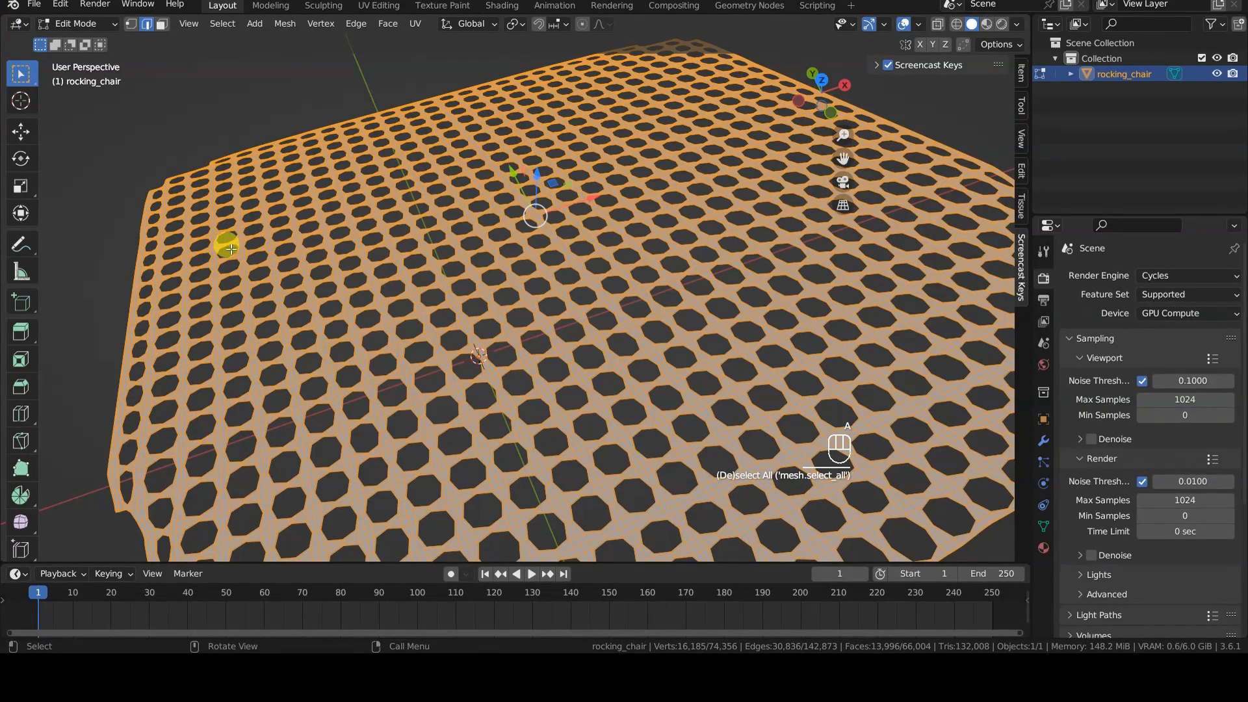
key(space)
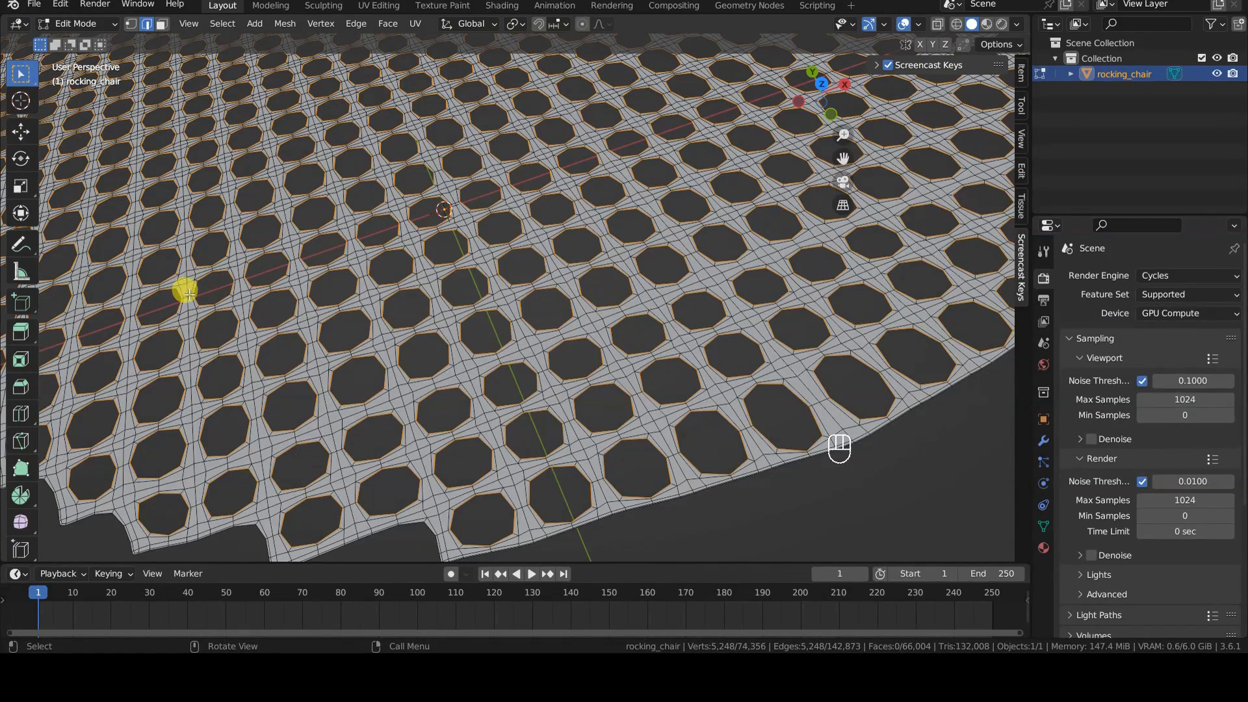
click(512, 23)
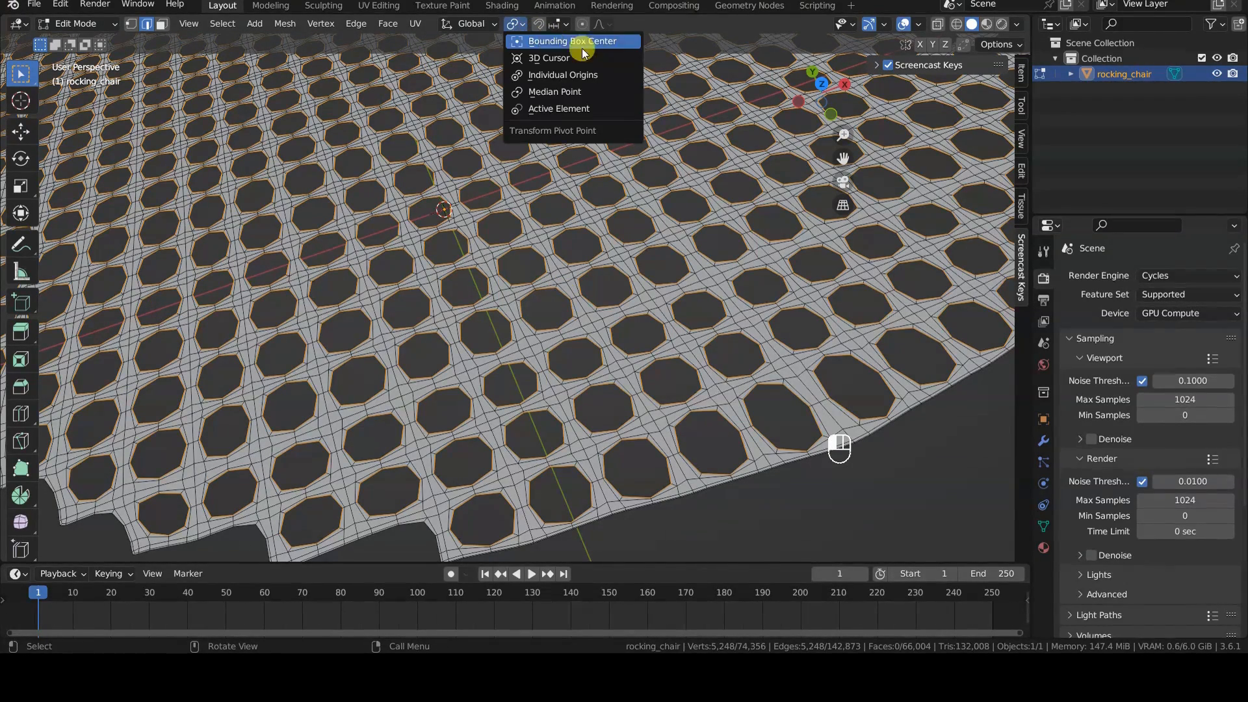
mouse_move(563, 74)
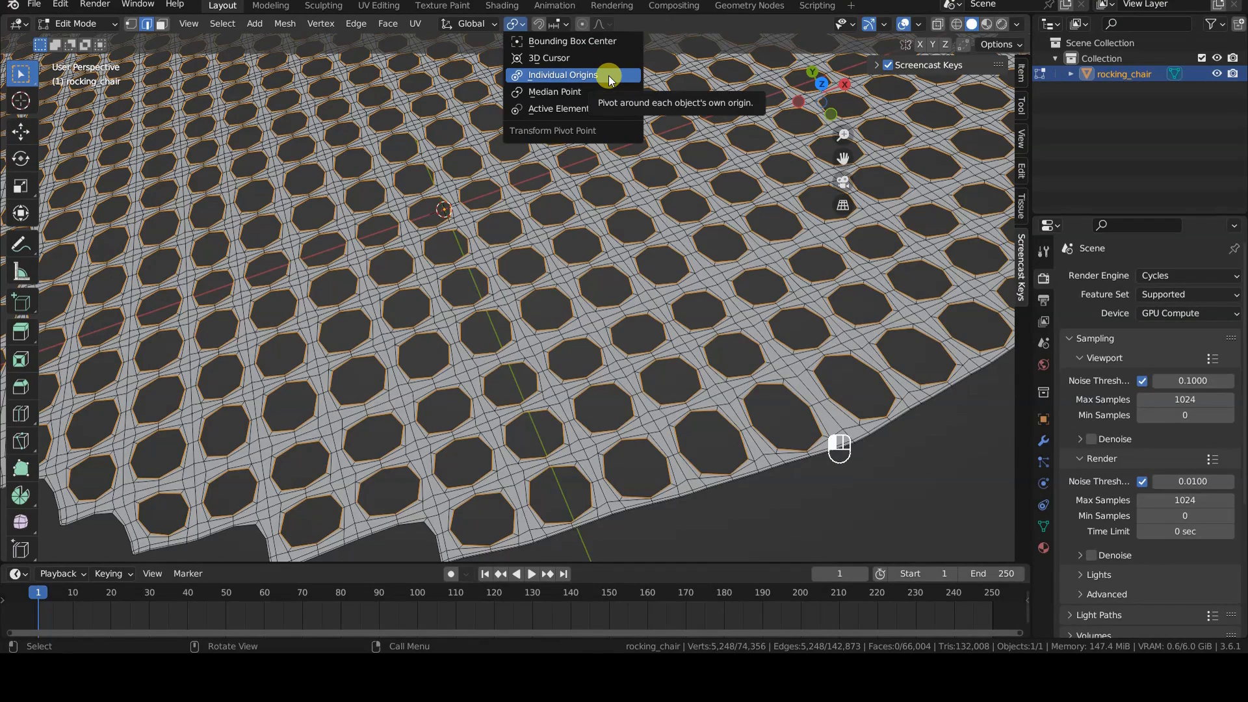
click(562, 74)
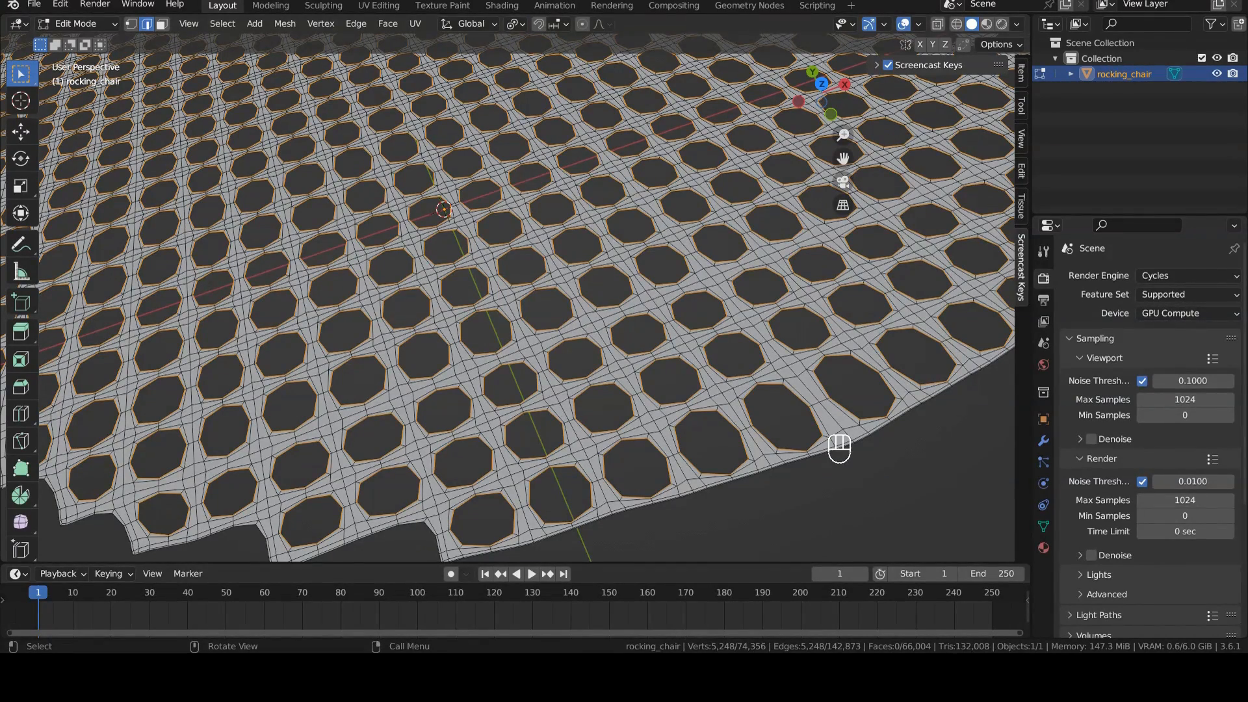
click(652, 311)
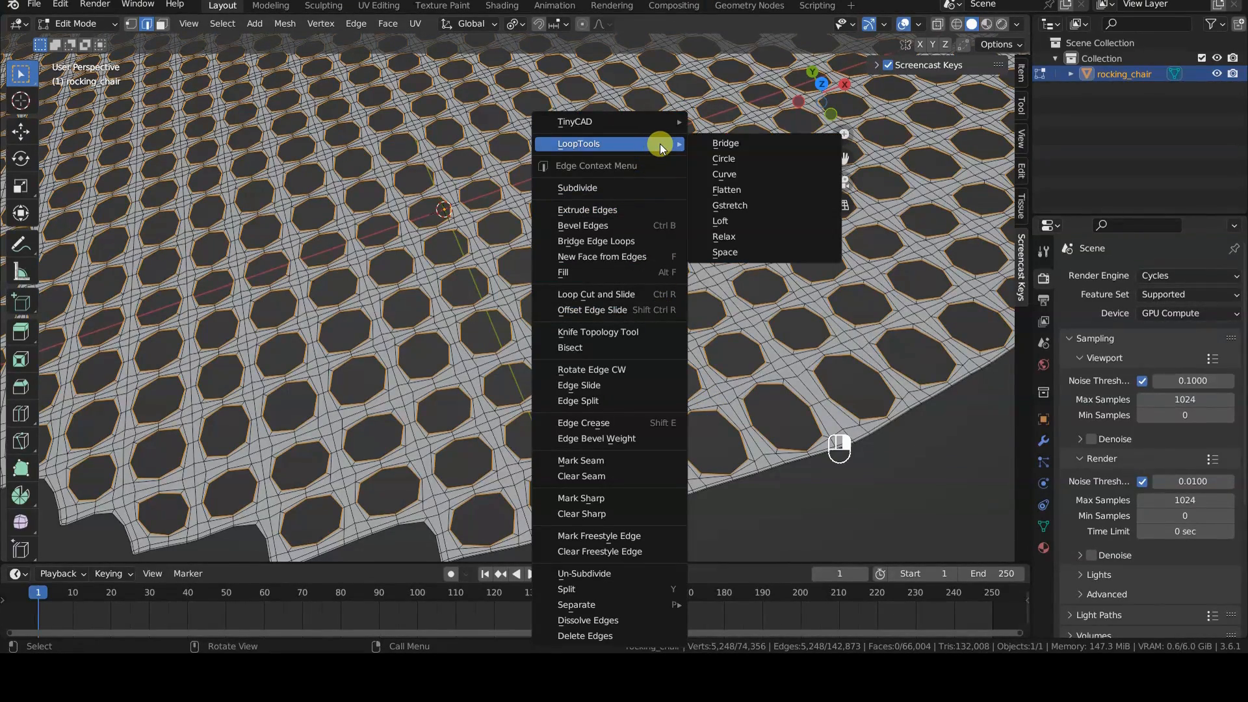
mouse_move(723, 158)
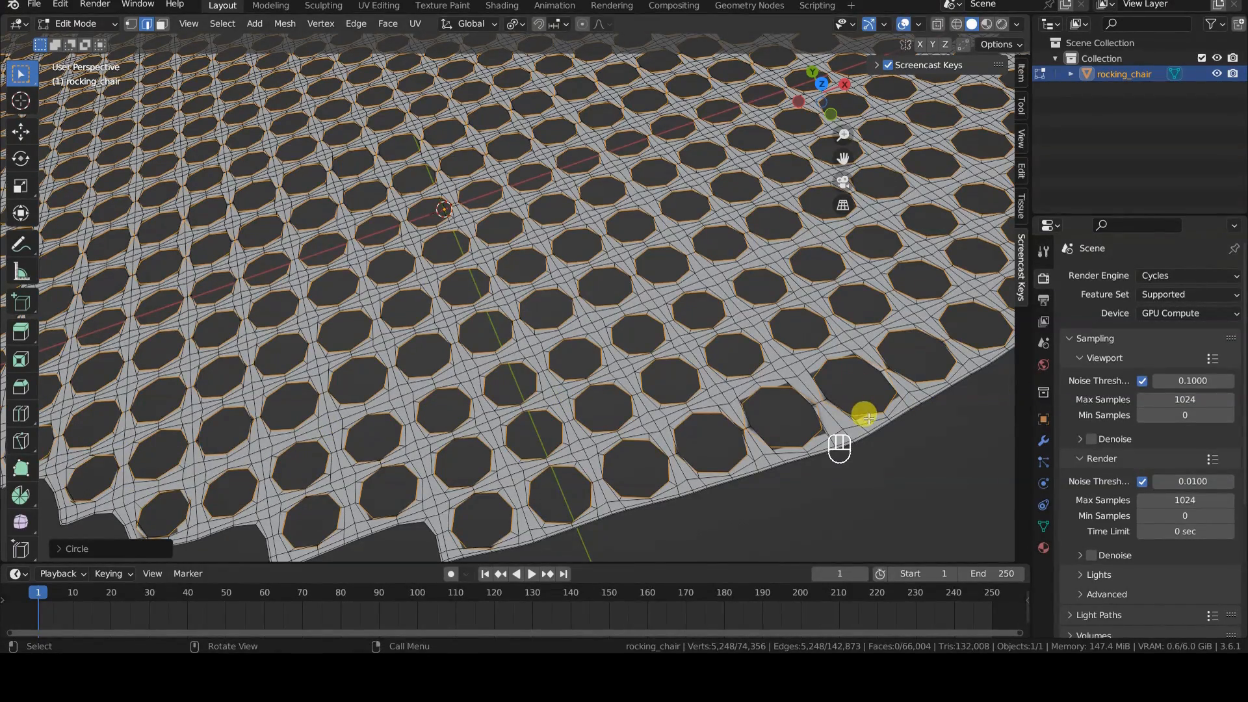
Scale each rounded hole loop down about its own centre
key(s)
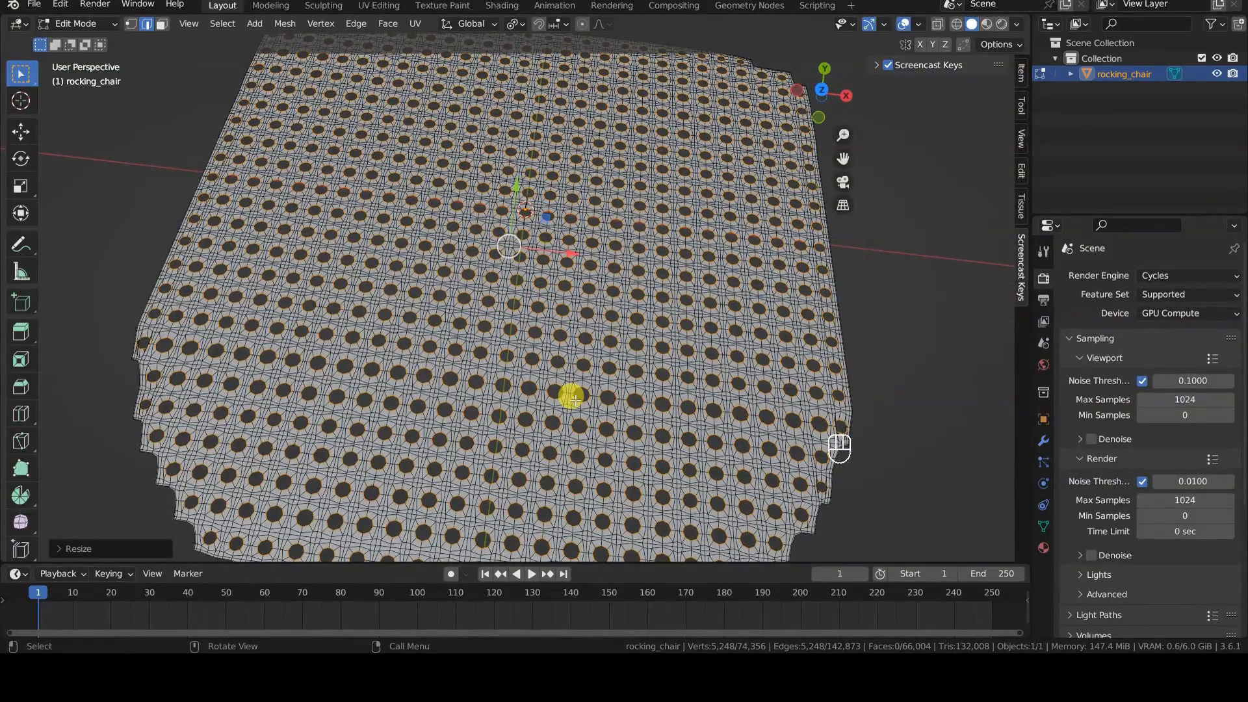
mouse_move(236, 438)
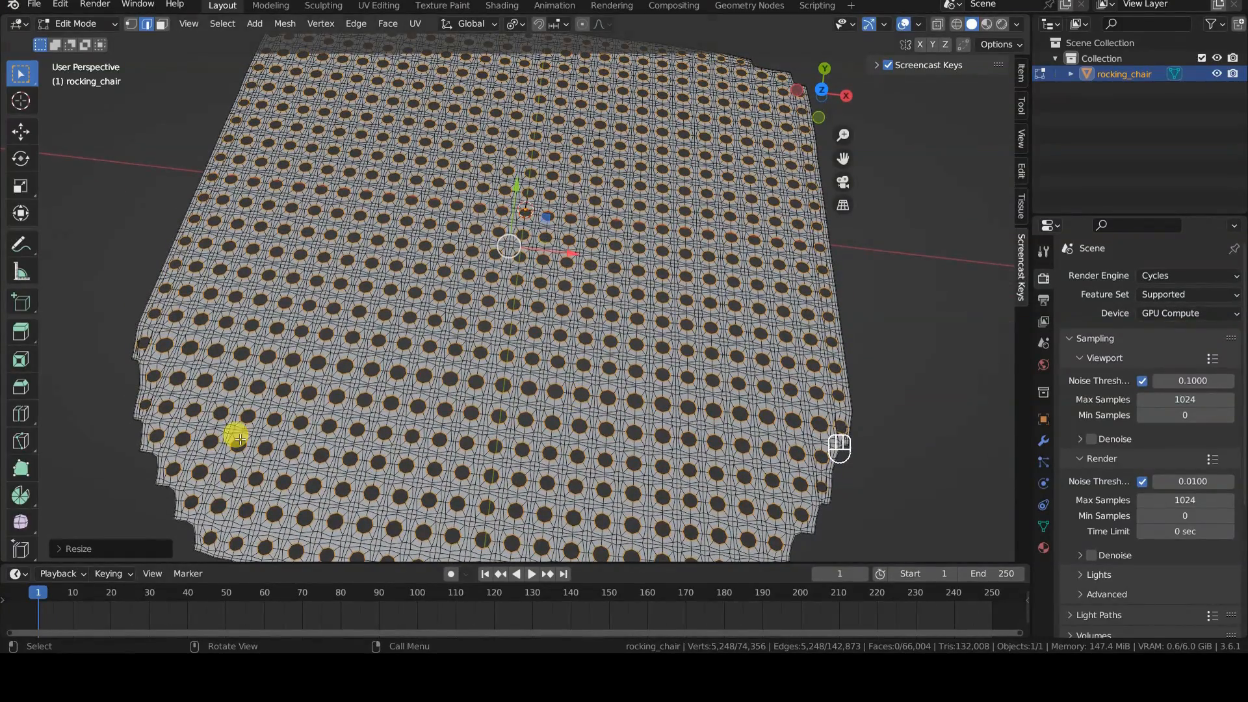
Reveal the hidden chair geometry with Alt+H and zoom out to view it
key(alt+h)
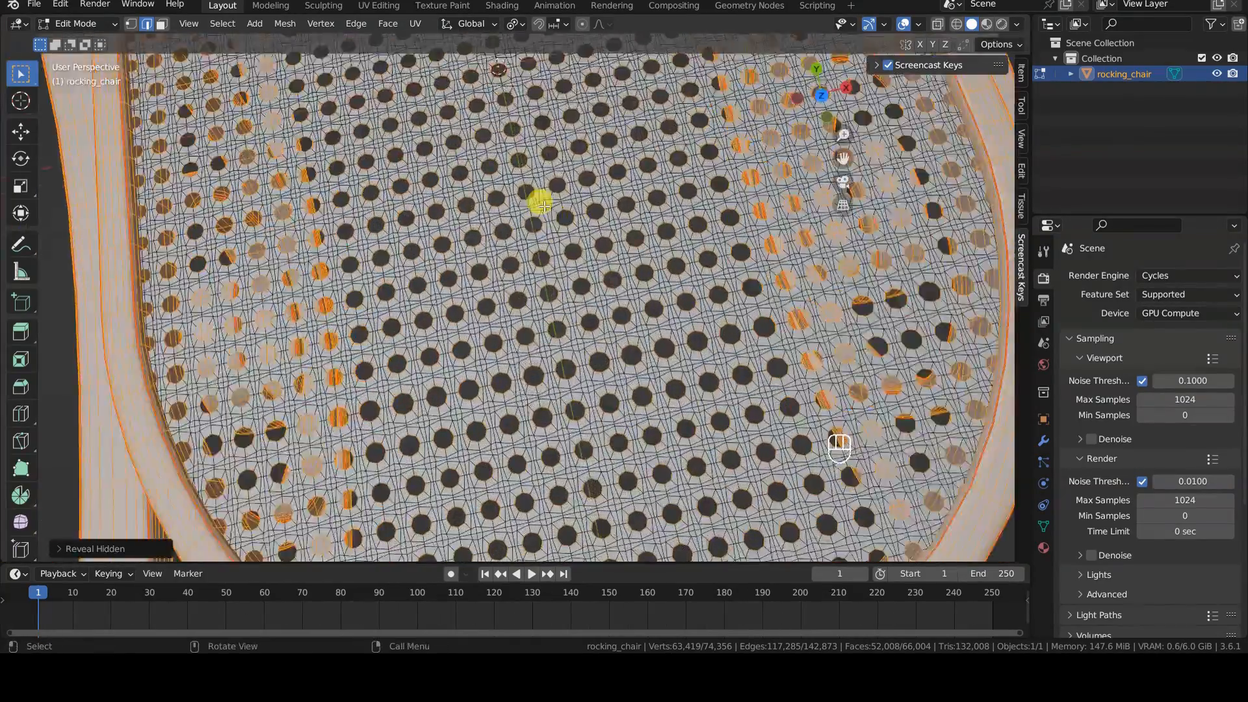
scroll(down, 3)
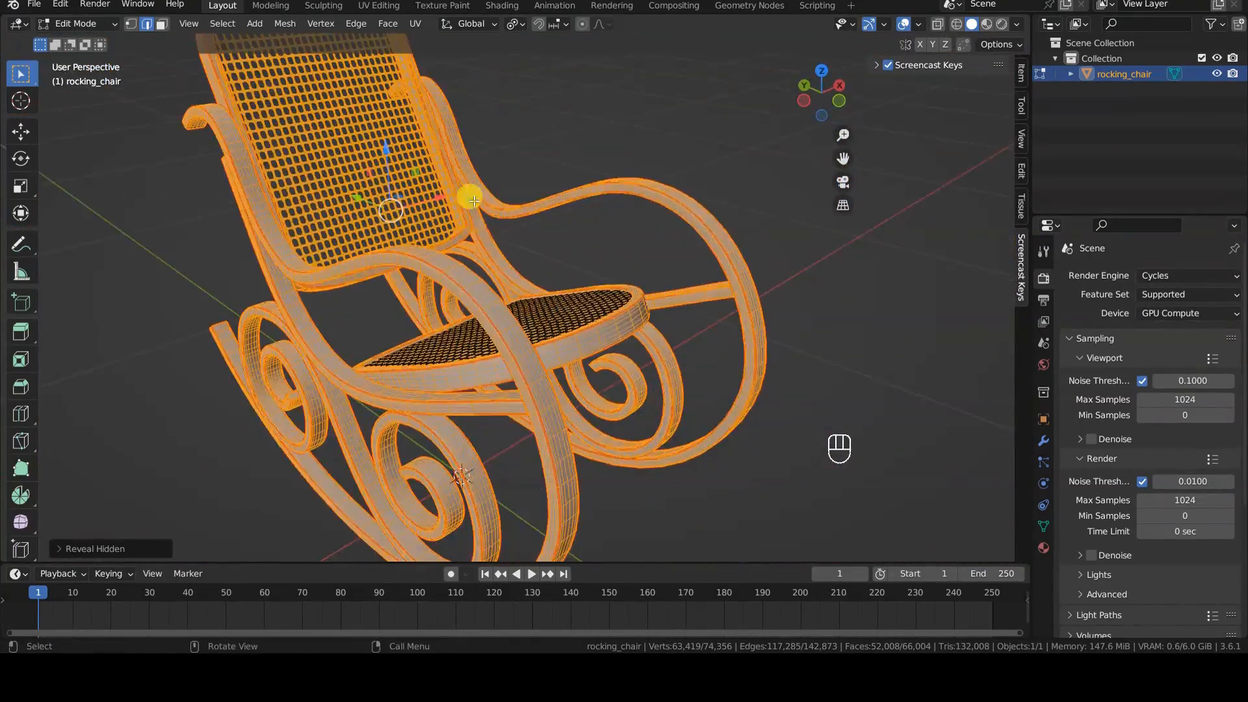